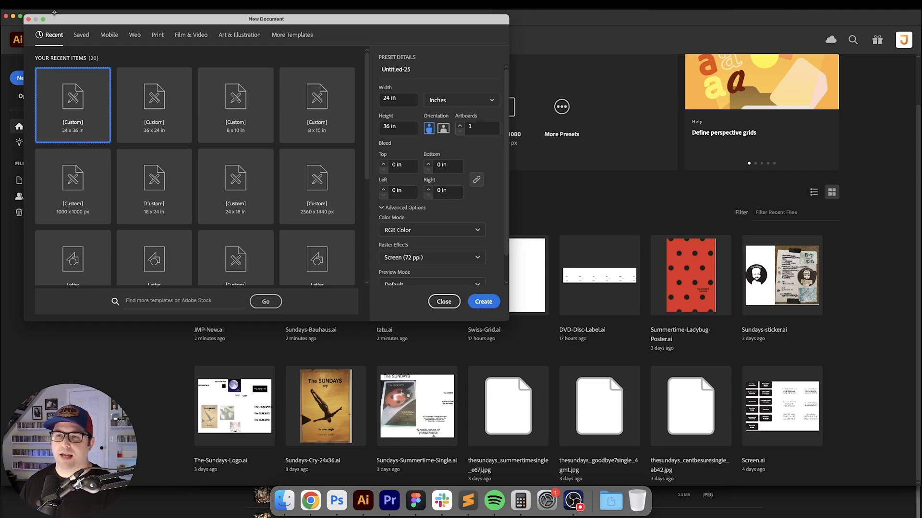
Step: Create a 24x36 in document with the artboard count raised to 4
click(461, 125)
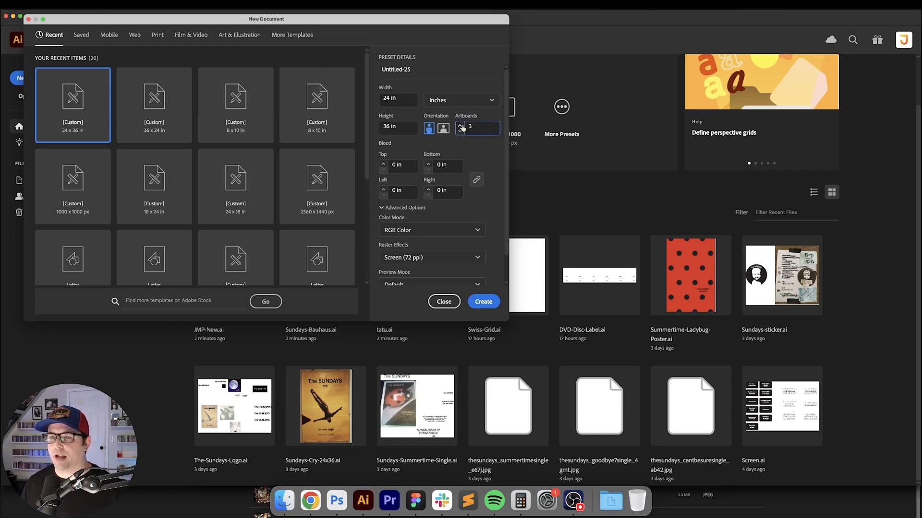
click(460, 124)
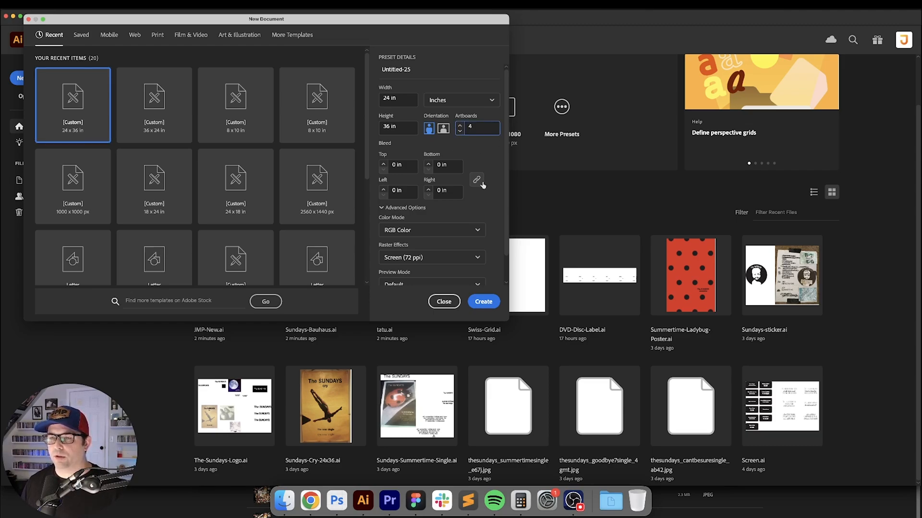
click(483, 301)
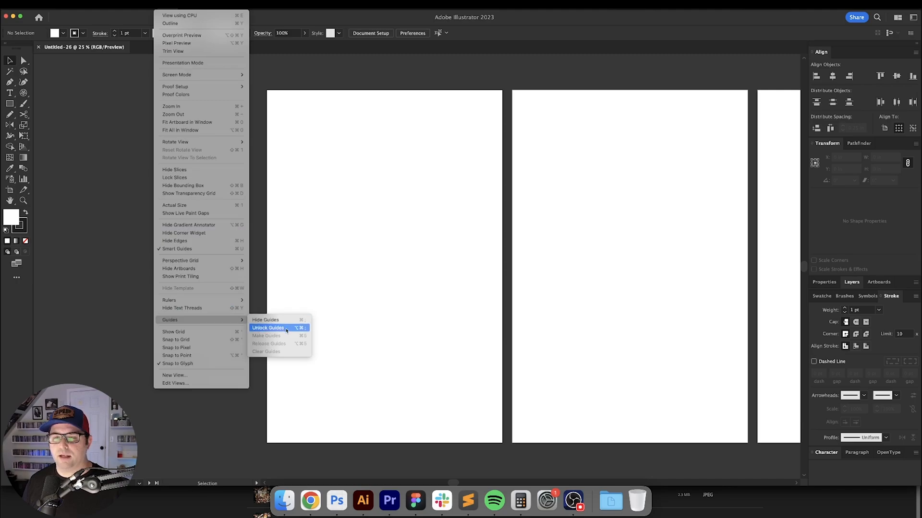
Step: Unlock guides, show rulers, and position a guide at 2 in from the edge
click(267, 327)
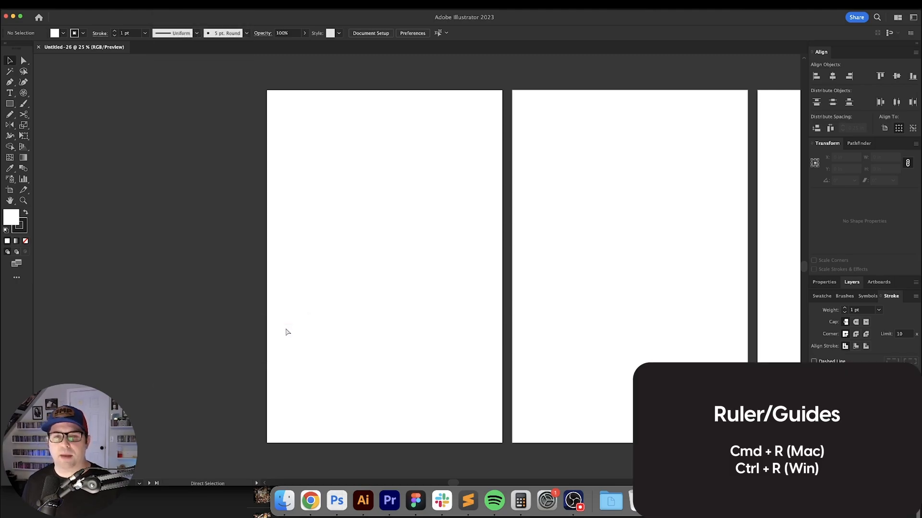
key(cmd+r)
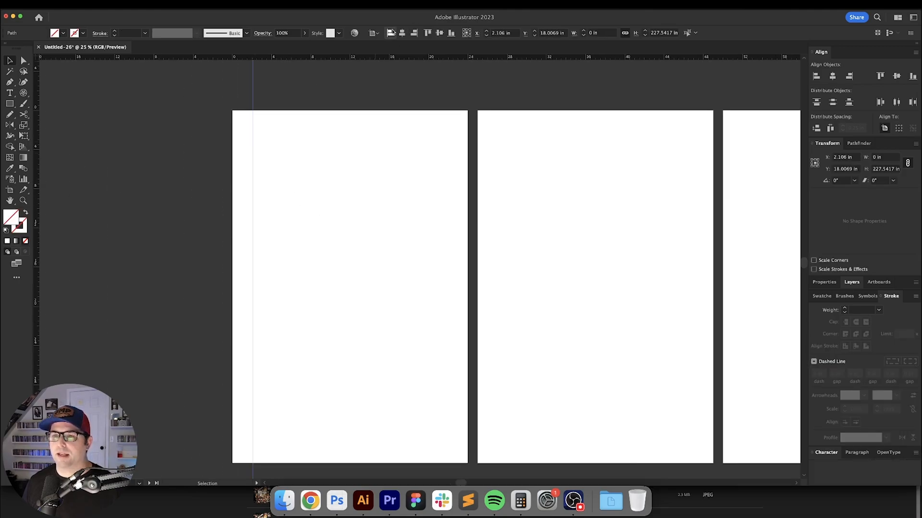
click(498, 33)
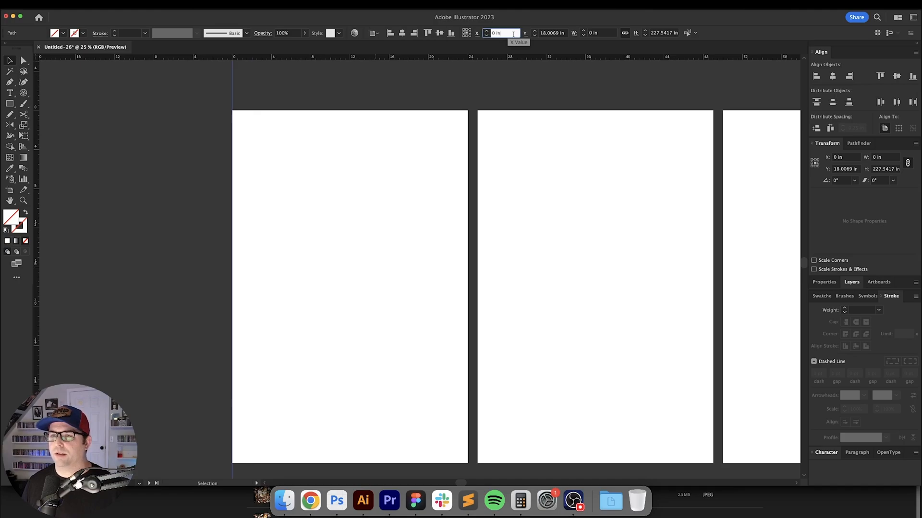
text(2 in)
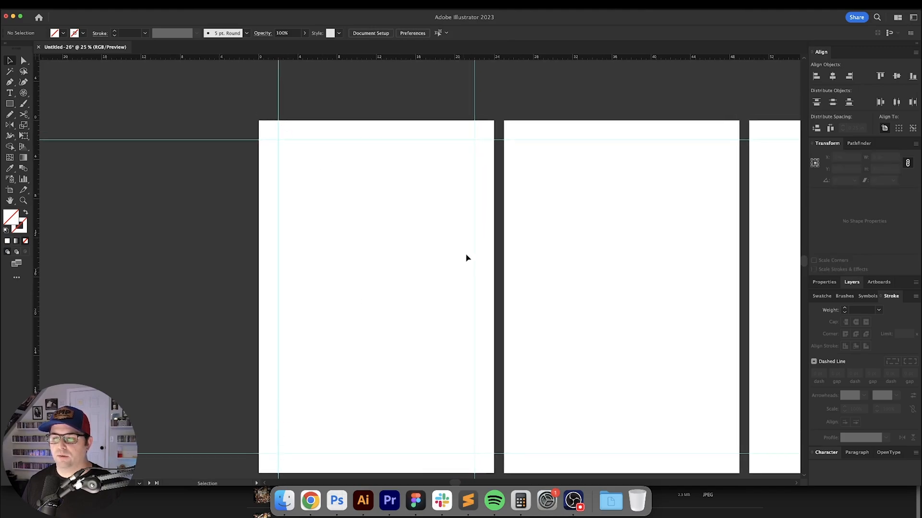
mouse_move(410, 132)
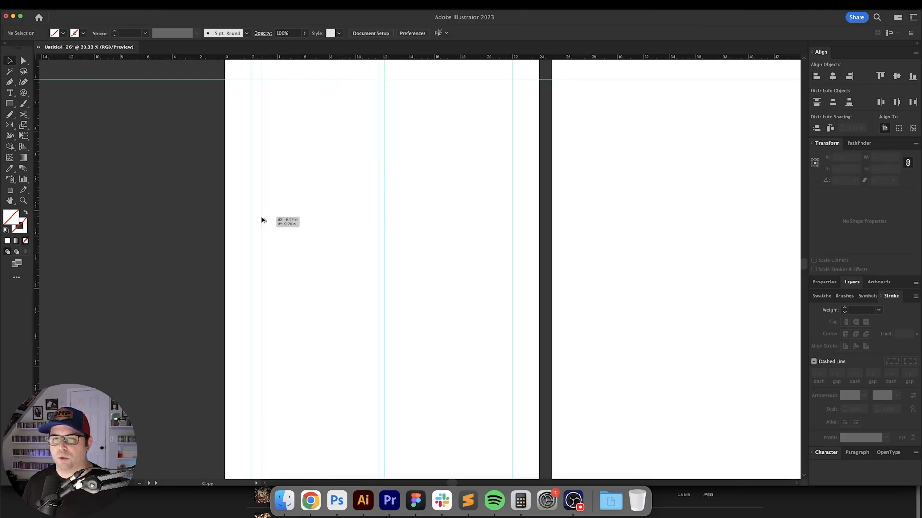
Step: Option-drag the top guide to place a duplicate just below it
drag(263, 220, 312, 88)
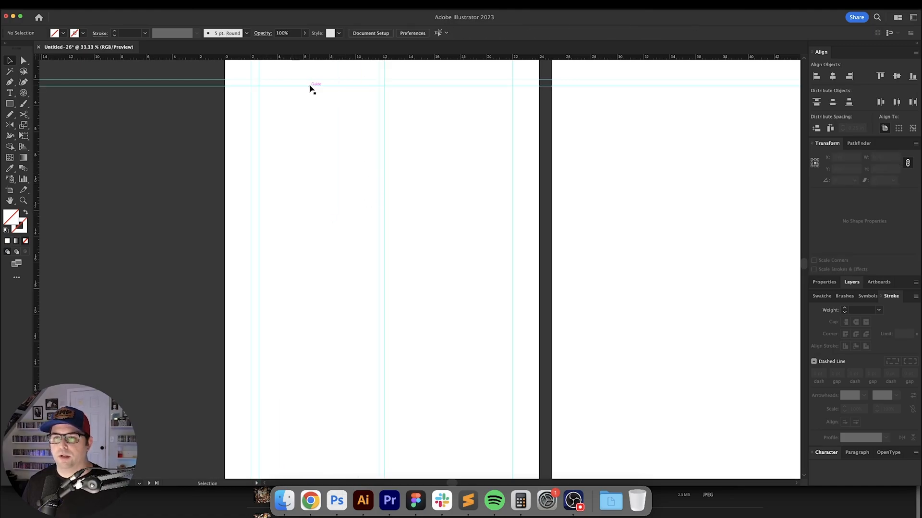
mouse_move(258, 143)
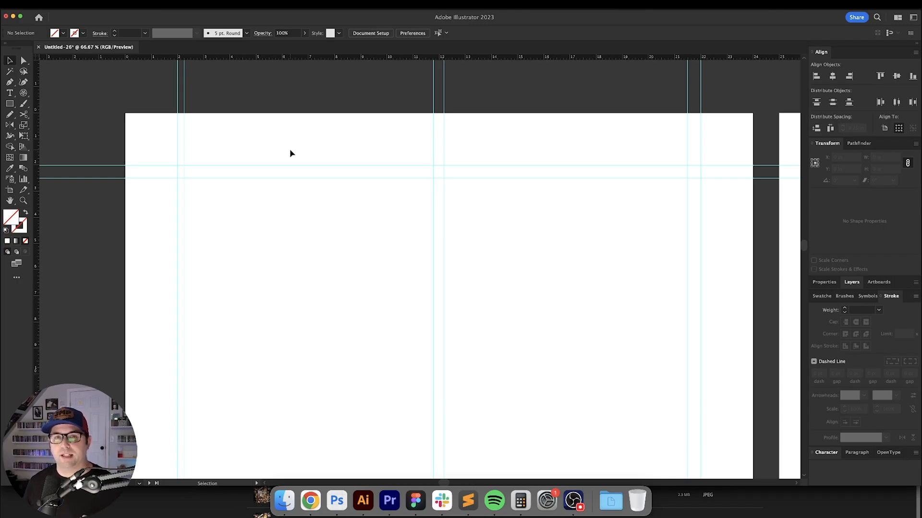
mouse_move(324, 150)
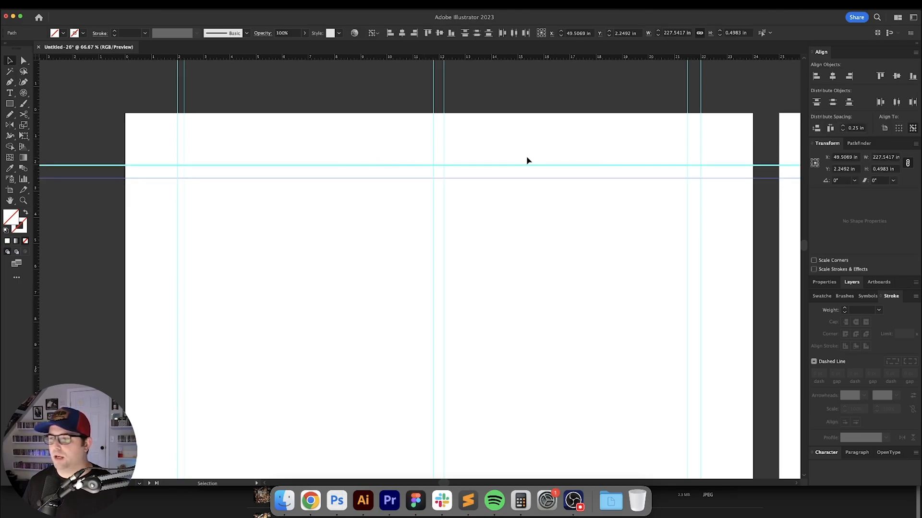
mouse_move(816, 128)
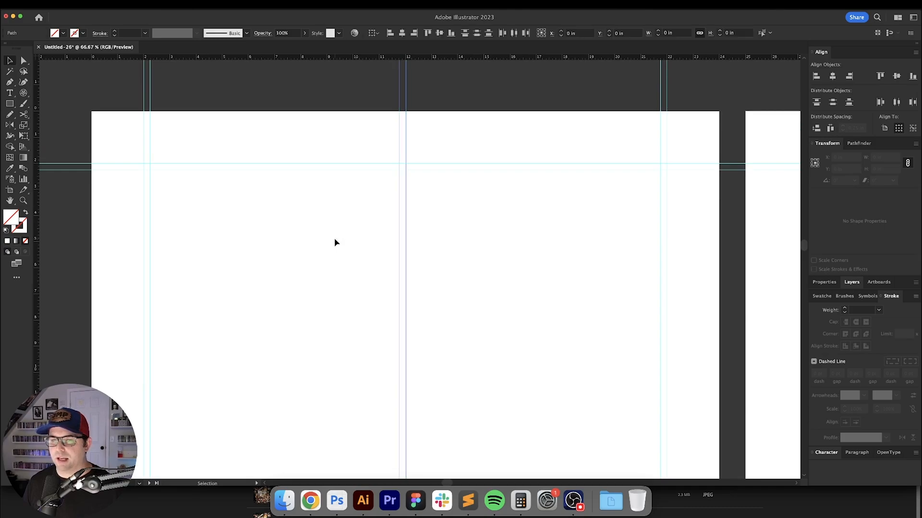
Step: Group the two horizontal guides into a pair with Cmd+G
key(cmd+g)
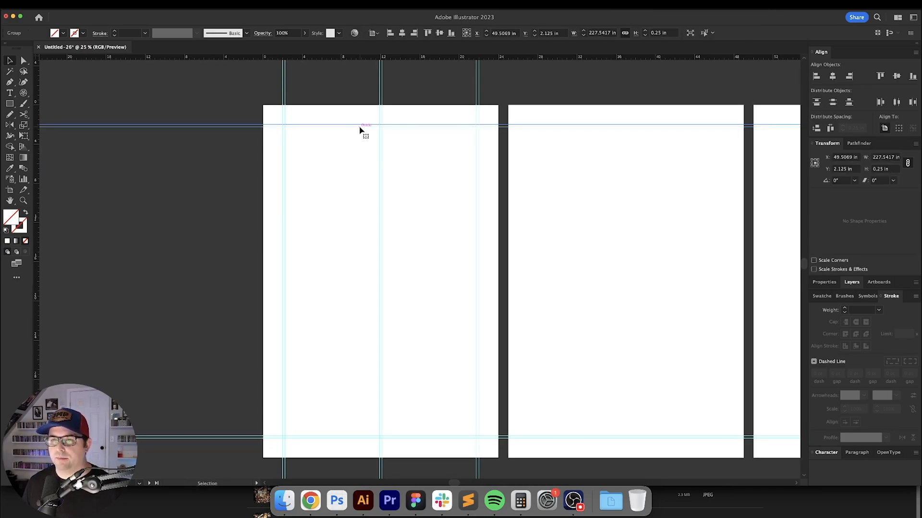
Step: Drag a copy of the guide pair further down the artboard
drag(359, 127, 359, 189)
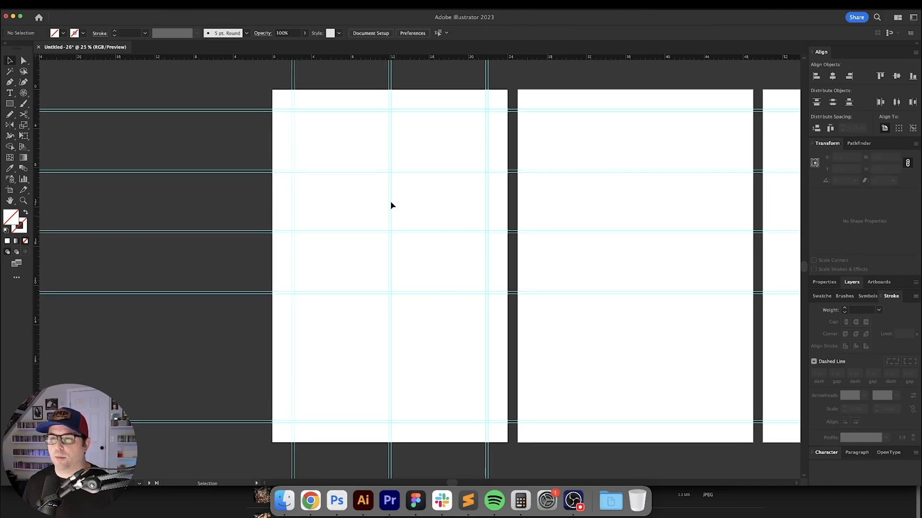
mouse_move(356, 140)
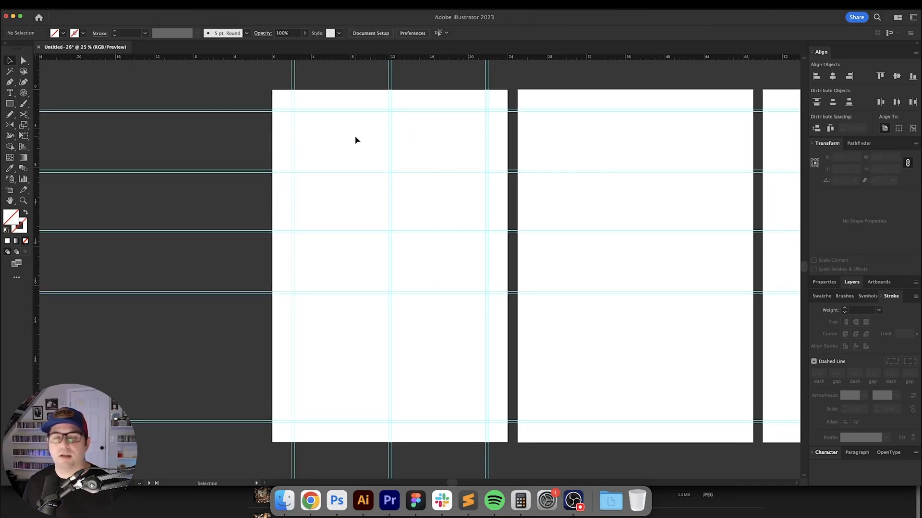
scroll(down, 3)
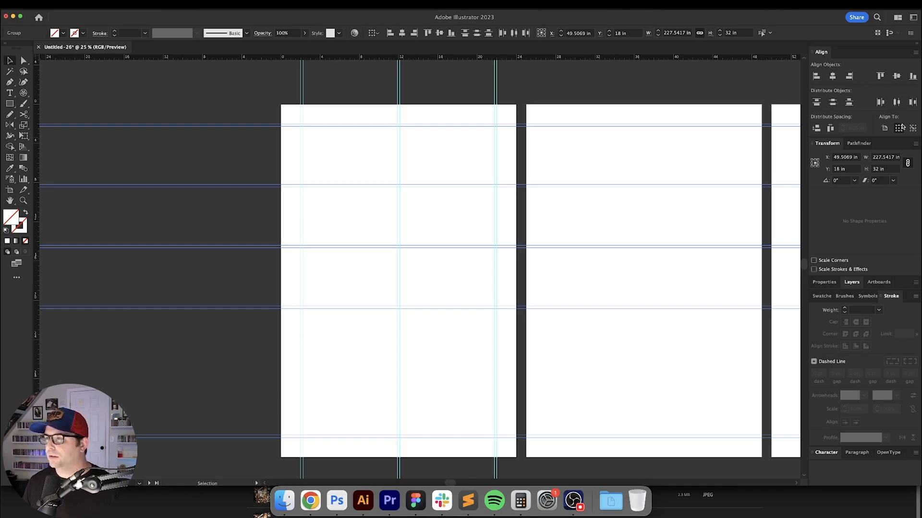
mouse_move(900, 128)
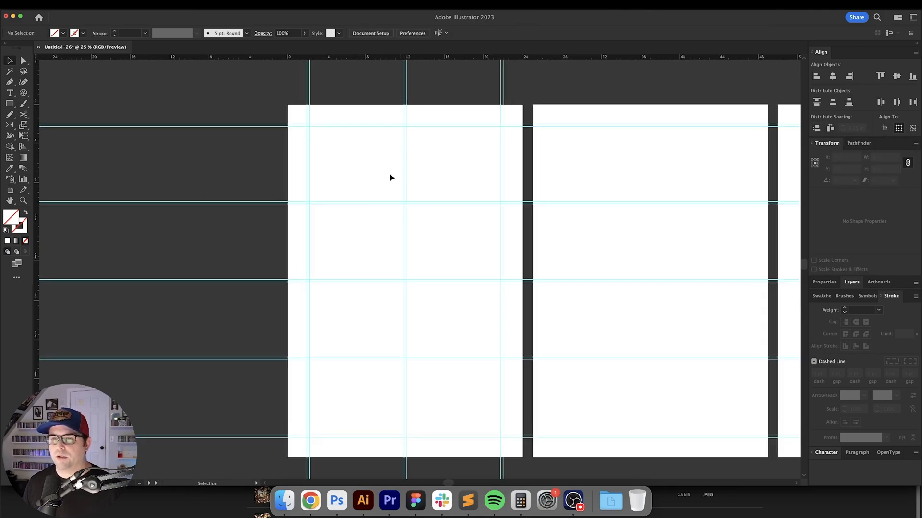
mouse_move(426, 228)
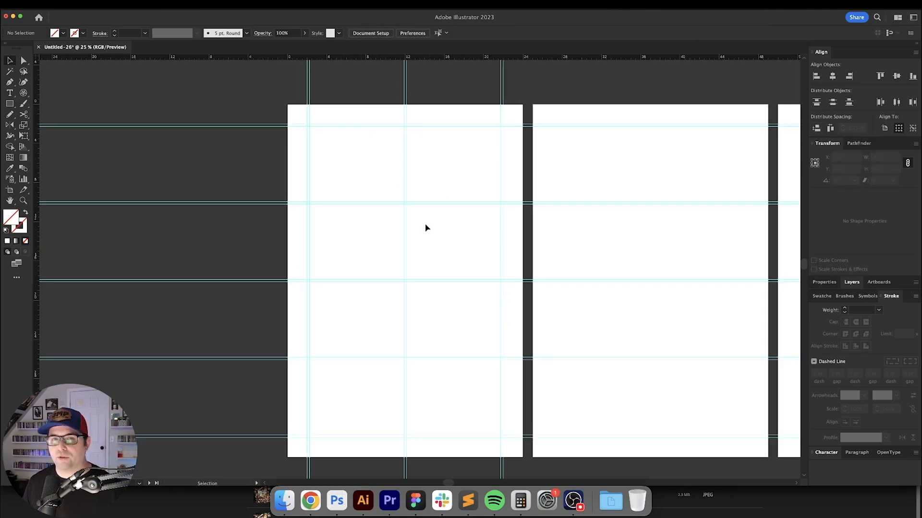
mouse_move(394, 254)
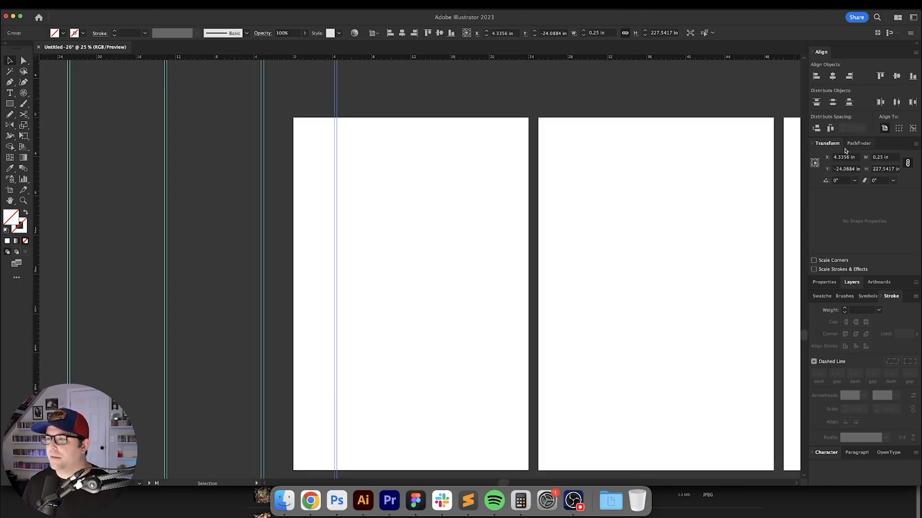
click(846, 157)
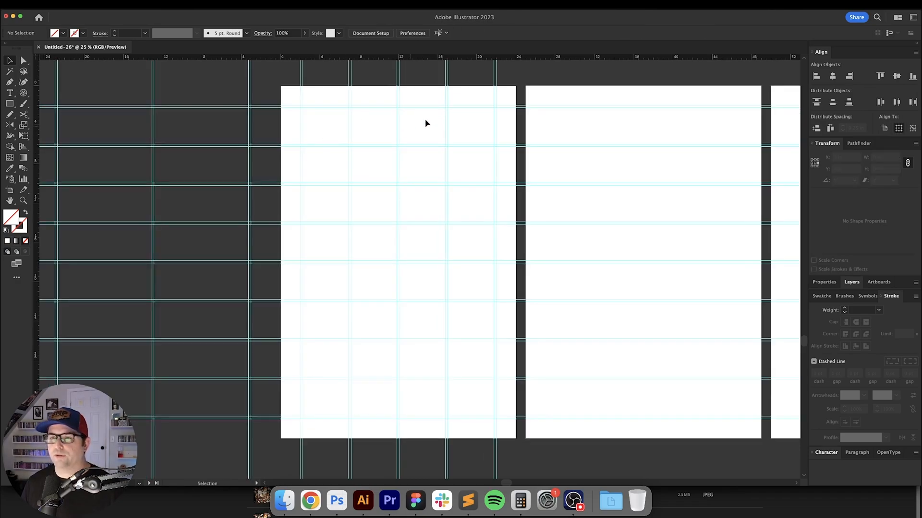
mouse_move(335, 283)
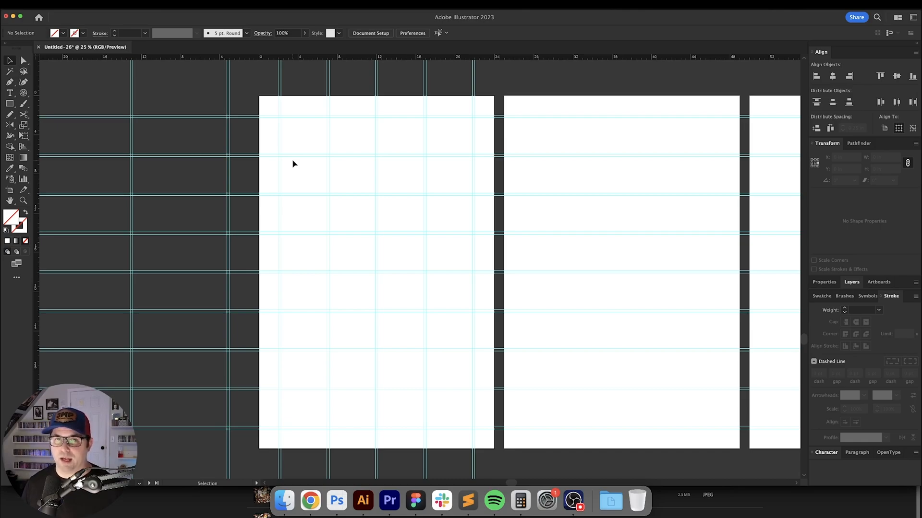
mouse_move(339, 171)
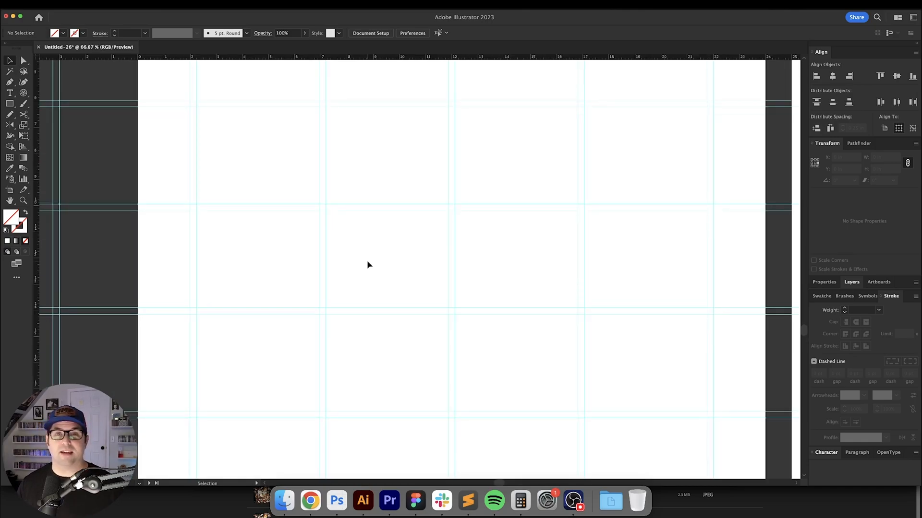
mouse_move(157, 187)
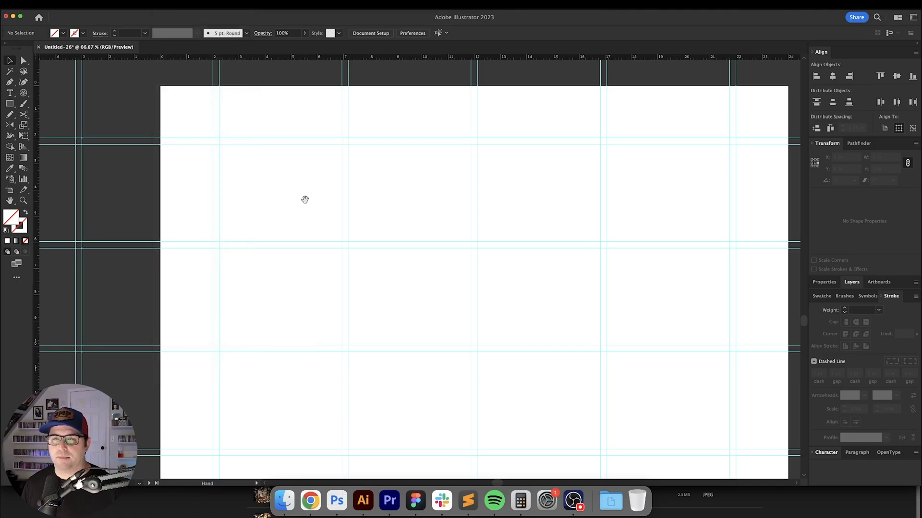
Step: Draw the blue square and enlarge it to fill a two-by-two grid block
drag(304, 199, 284, 215)
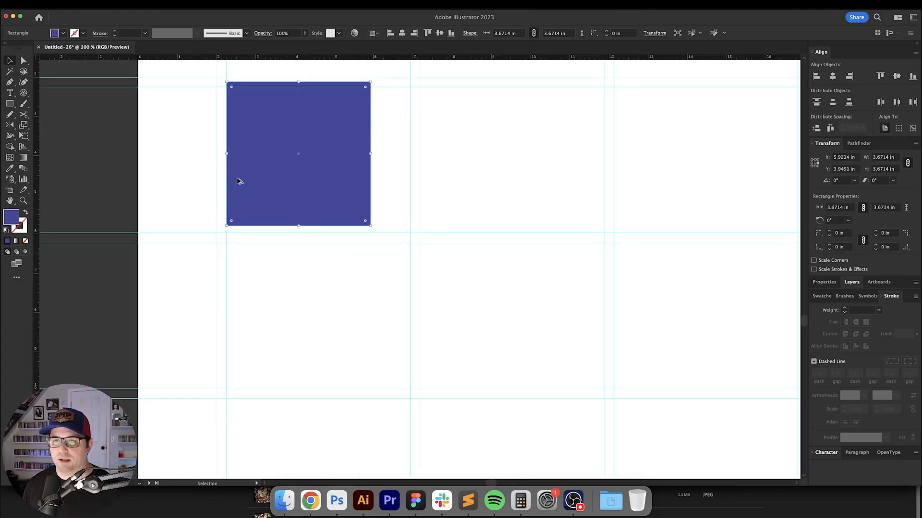
drag(298, 154, 267, 196)
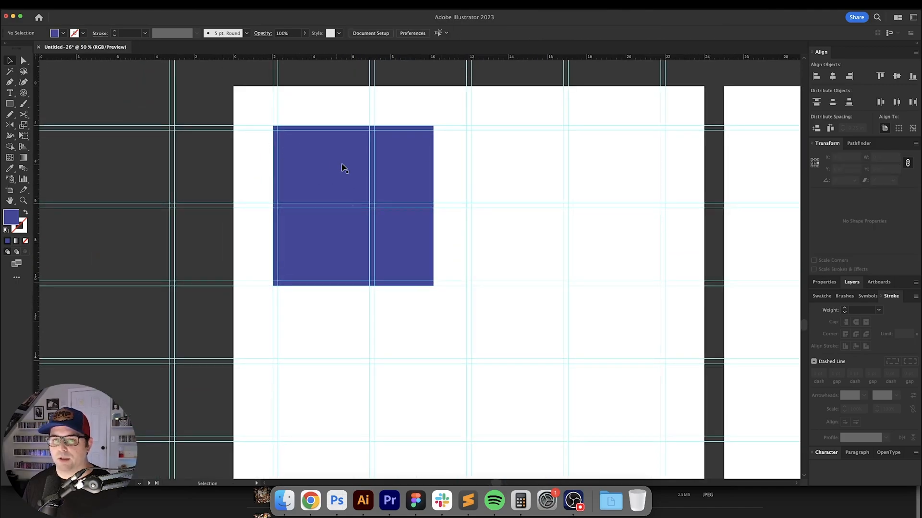
mouse_move(264, 163)
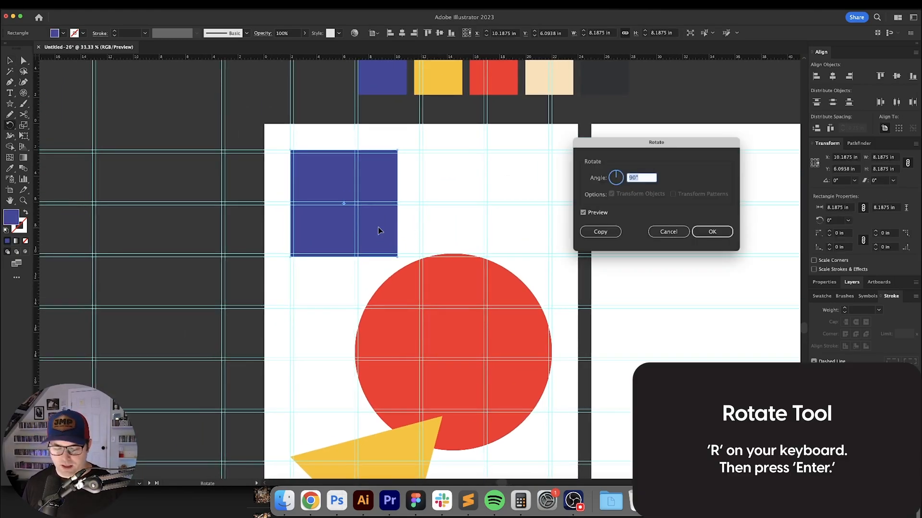
Step: Enter 15 degrees in the Rotate dialog for the blue square
text(15)
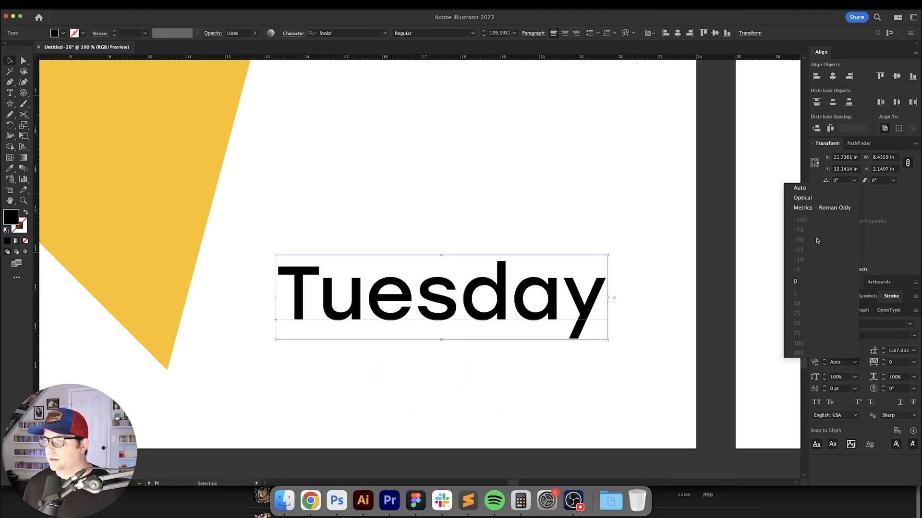
Step: Set the Tuesday headline's tracking to -20
click(802, 197)
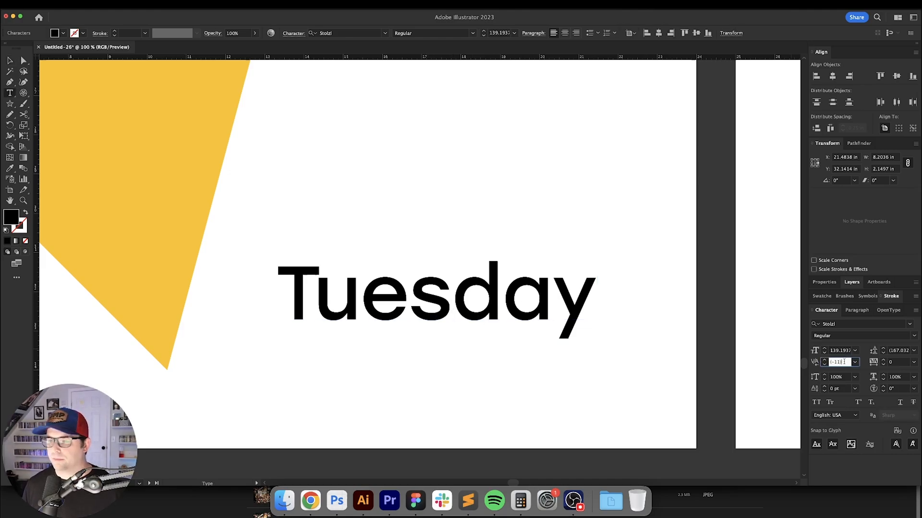
text(-20)
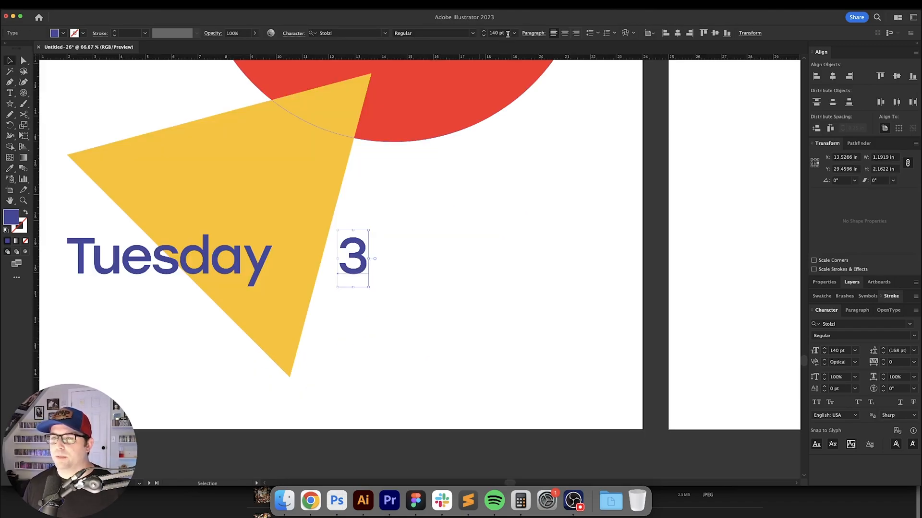
Step: Move the numeral 3 to the bottom-right guide intersection
drag(353, 259, 588, 376)
text(70)
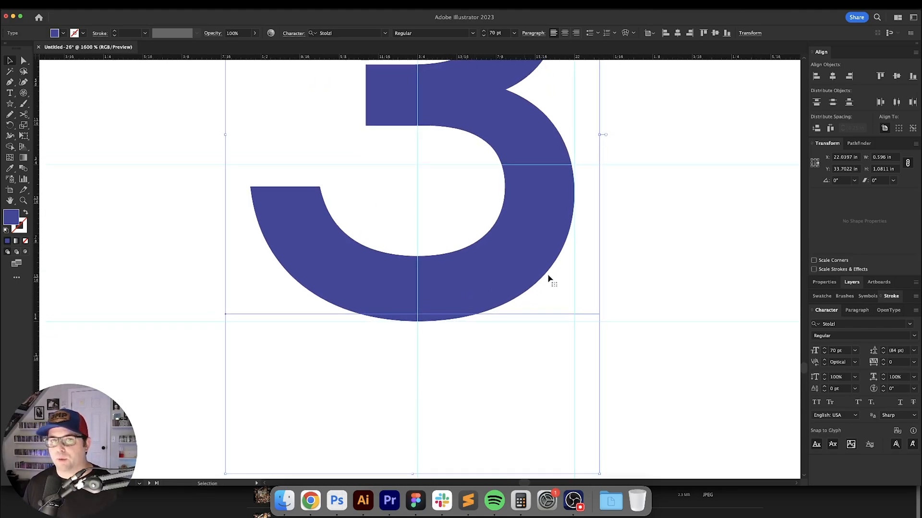
click(668, 261)
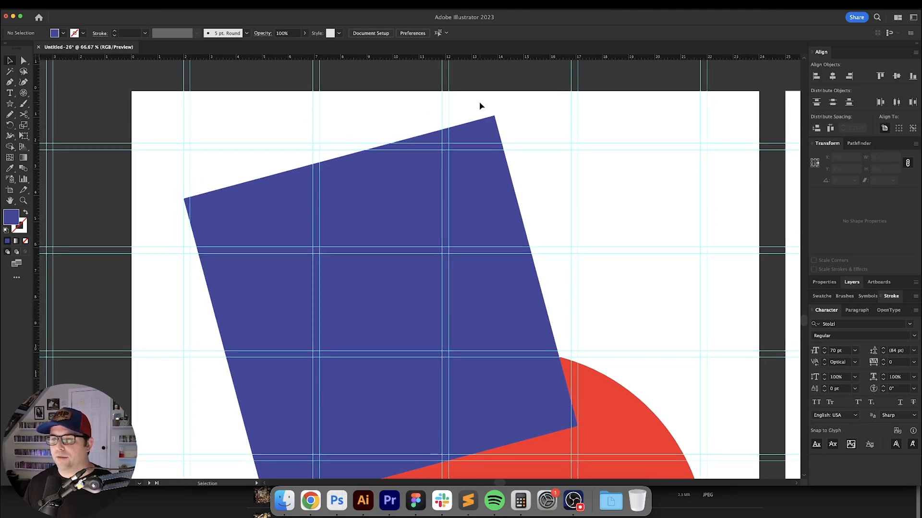
click(500, 129)
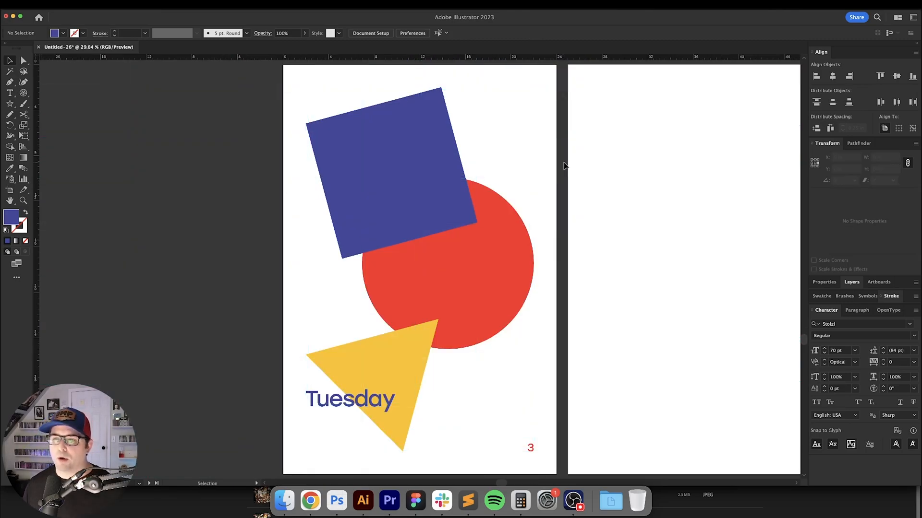
mouse_move(504, 351)
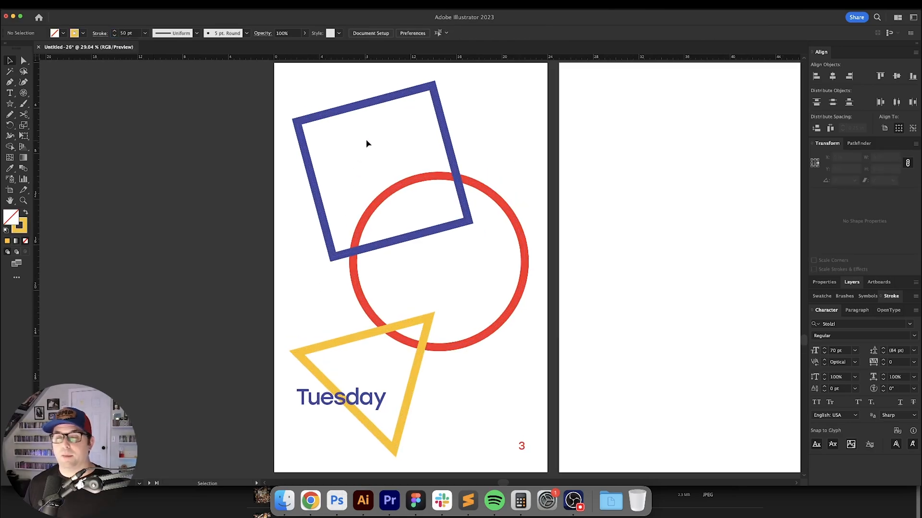
Step: Select all the artwork on the poster with Cmd+A
key(cmd+a)
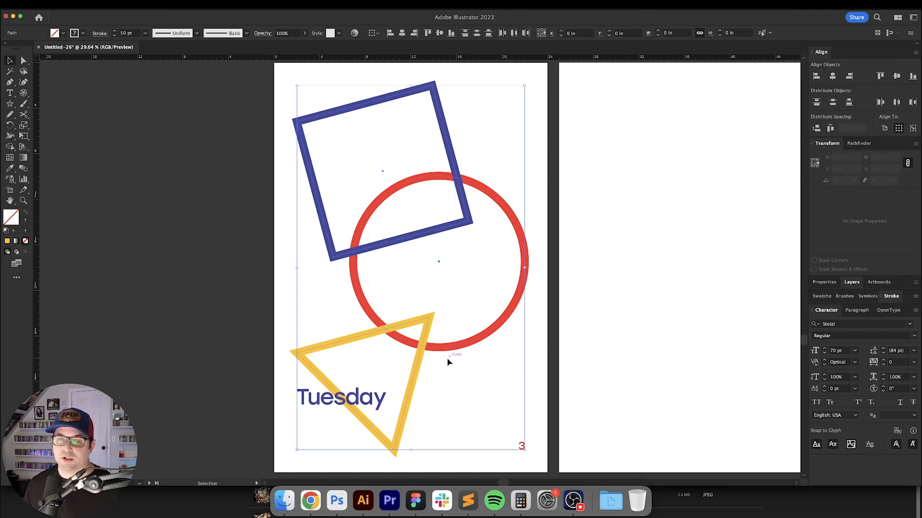